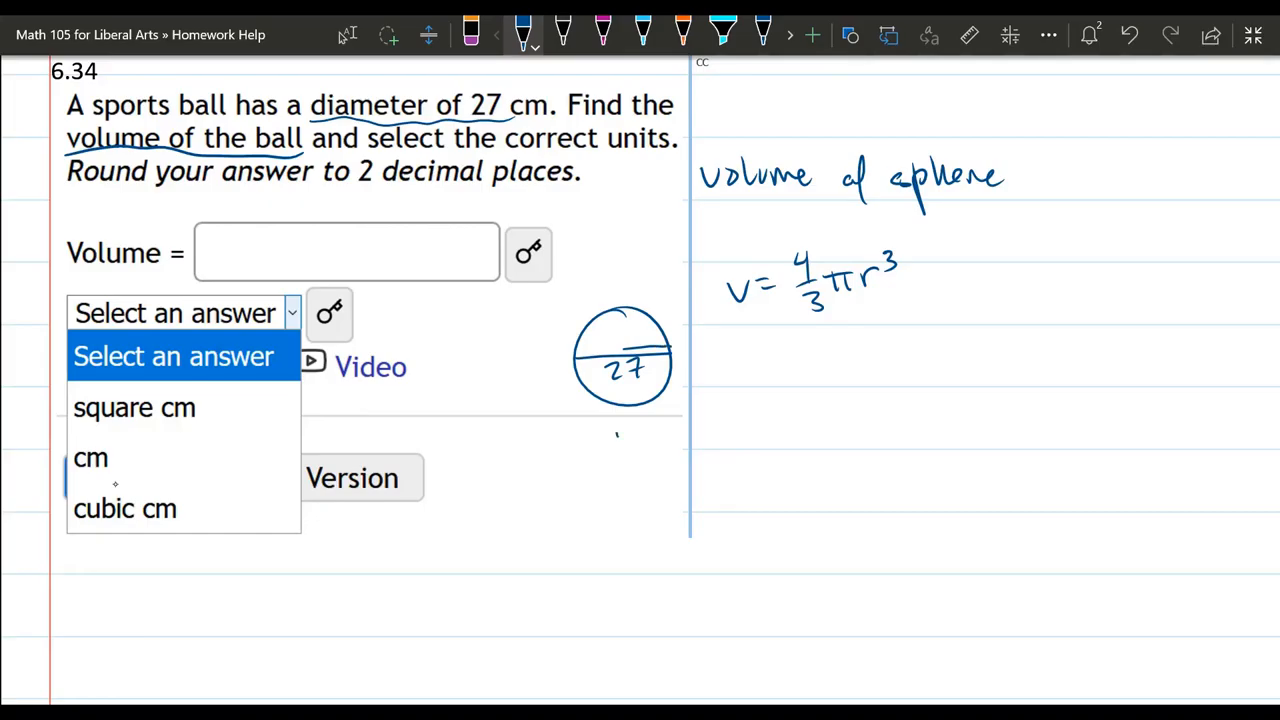
- Handwrite r = 27/2 = 13.5 and the substituted formula V = 4/3(3.14159)(13.5)³
{"action": "left_click_drag", "start_coordinate": [620, 450], "coordinate": [710, 420]}
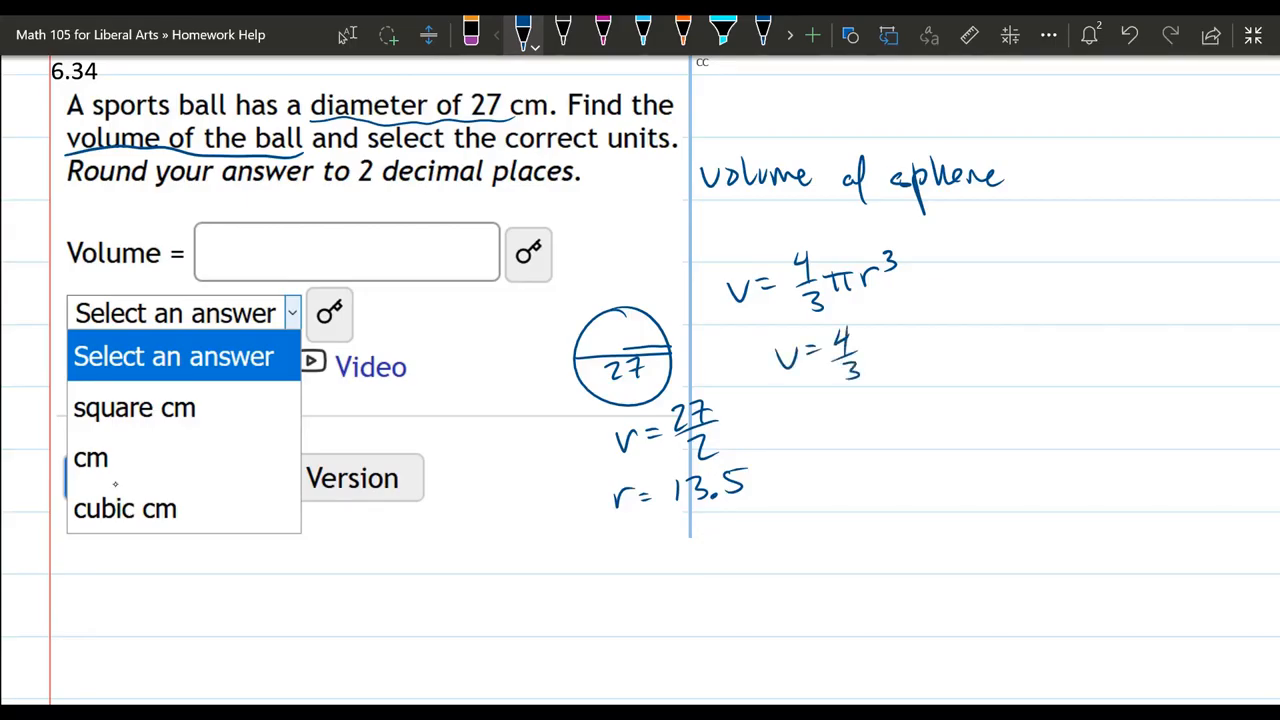
{"action": "mouse_move", "coordinate": [878, 356]}
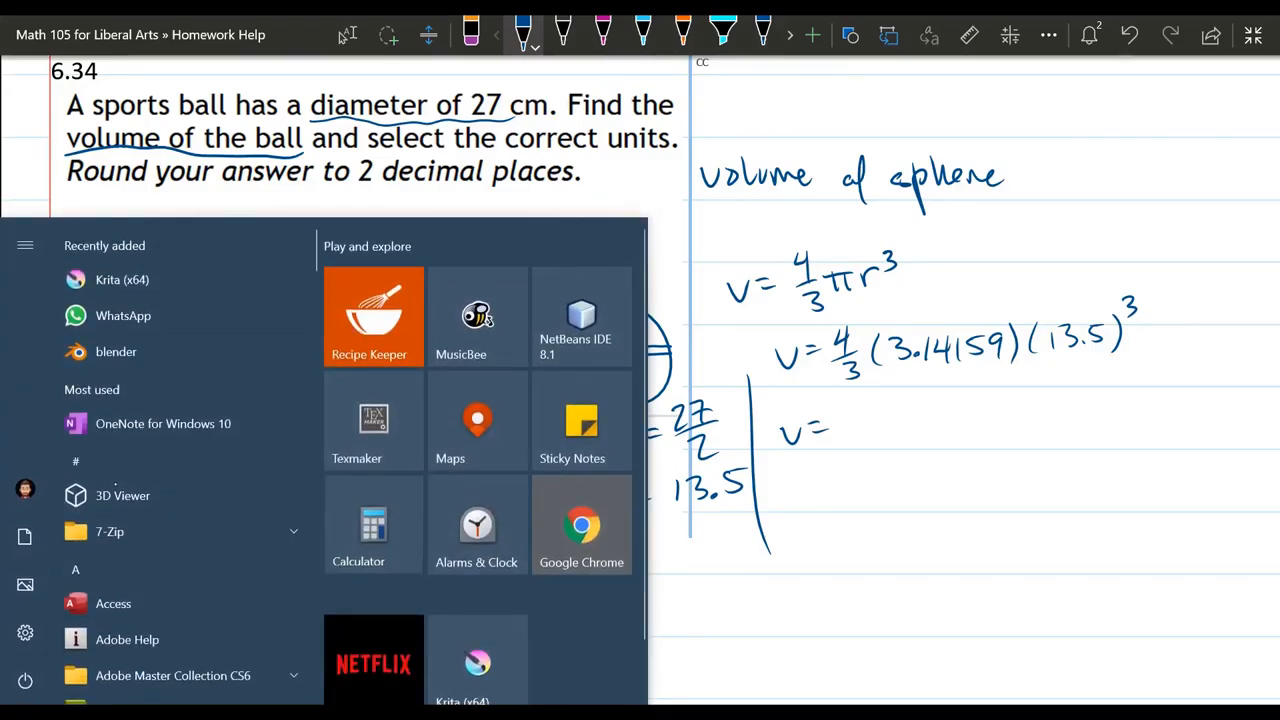
- Launch Calculator and compute 4 ÷ 3 = 1.3333, then × 3.14159 = 4.18879
{"action": "left_click", "coordinate": [358, 524]}
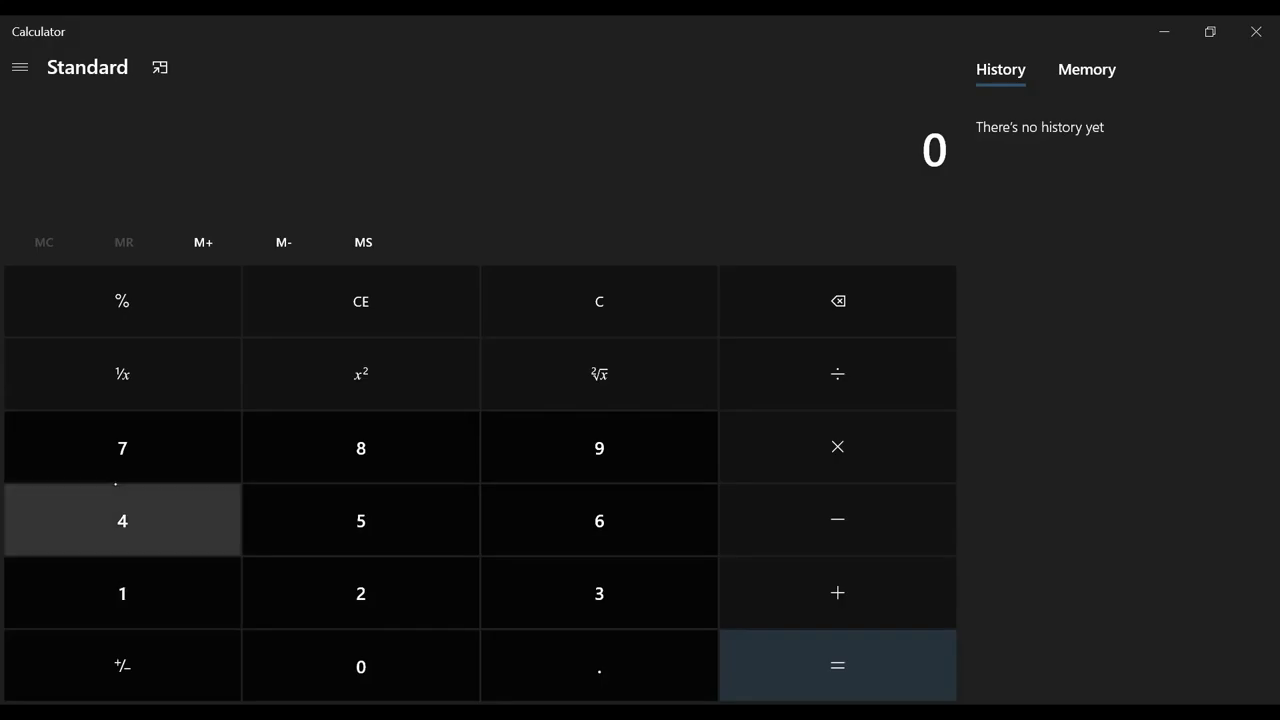
{"action": "left_click", "coordinate": [836, 374]}
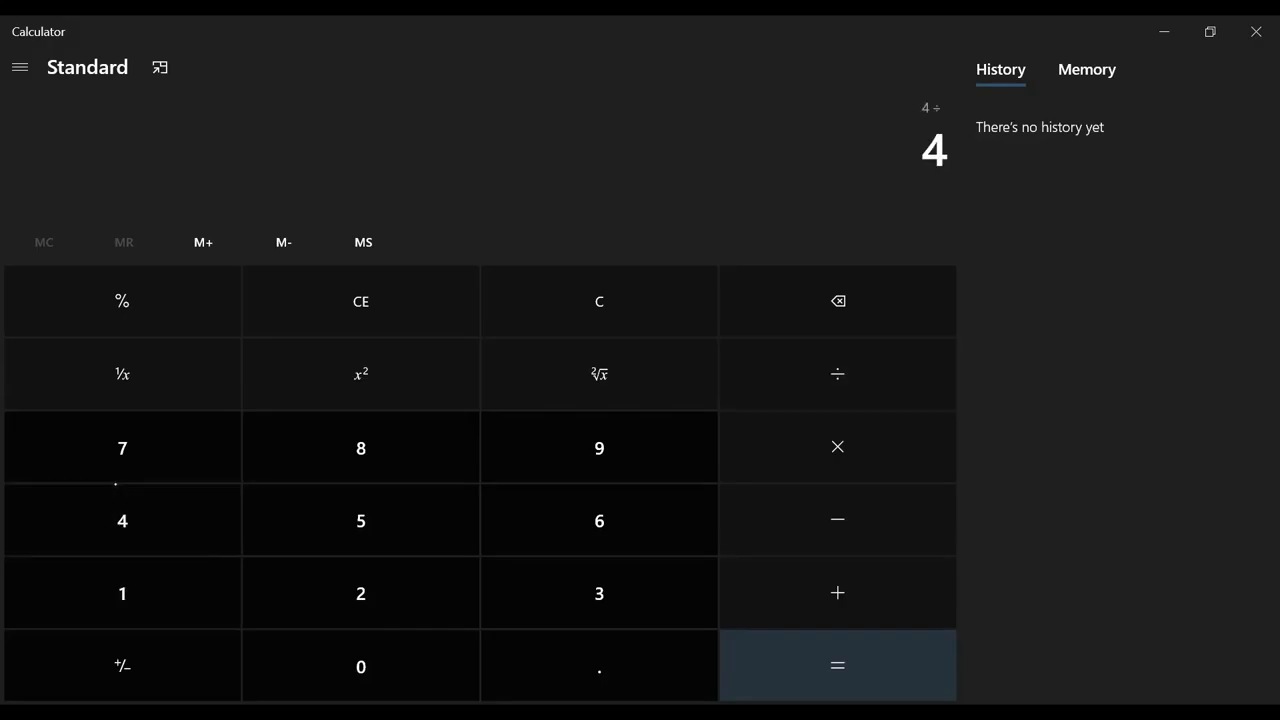
{"action": "left_click", "coordinate": [600, 592]}
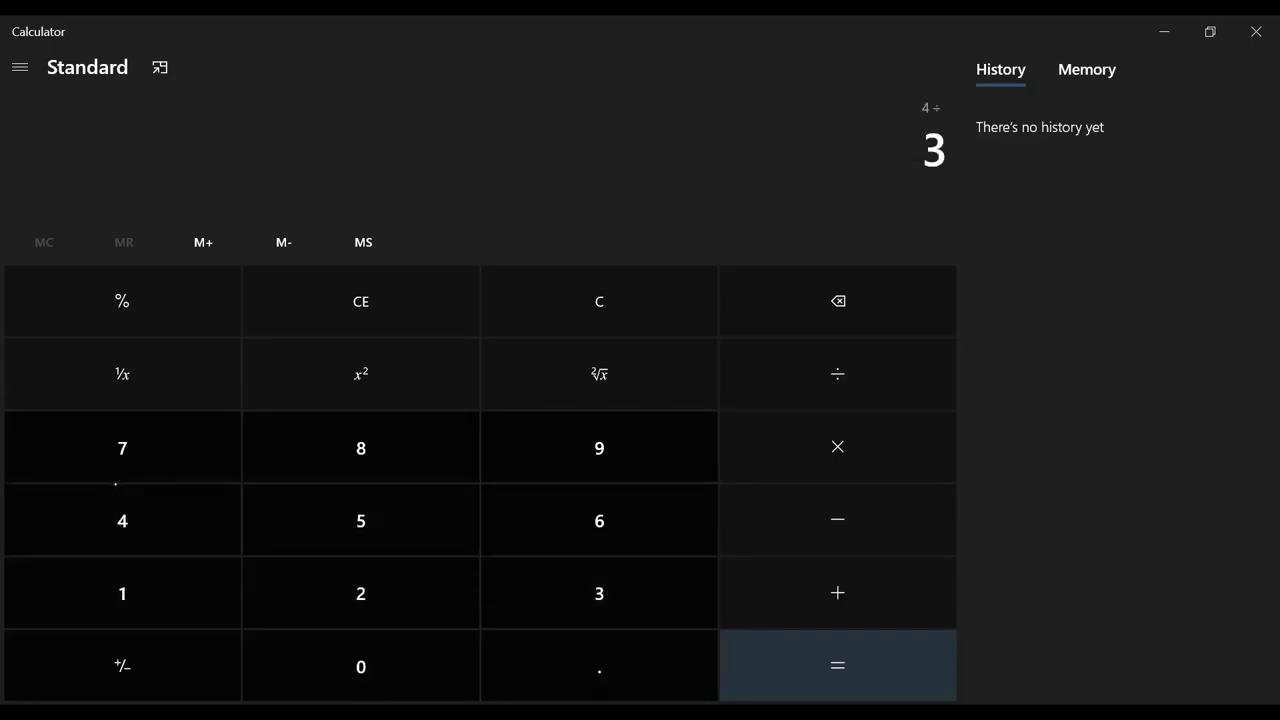
{"action": "left_click", "coordinate": [836, 664]}
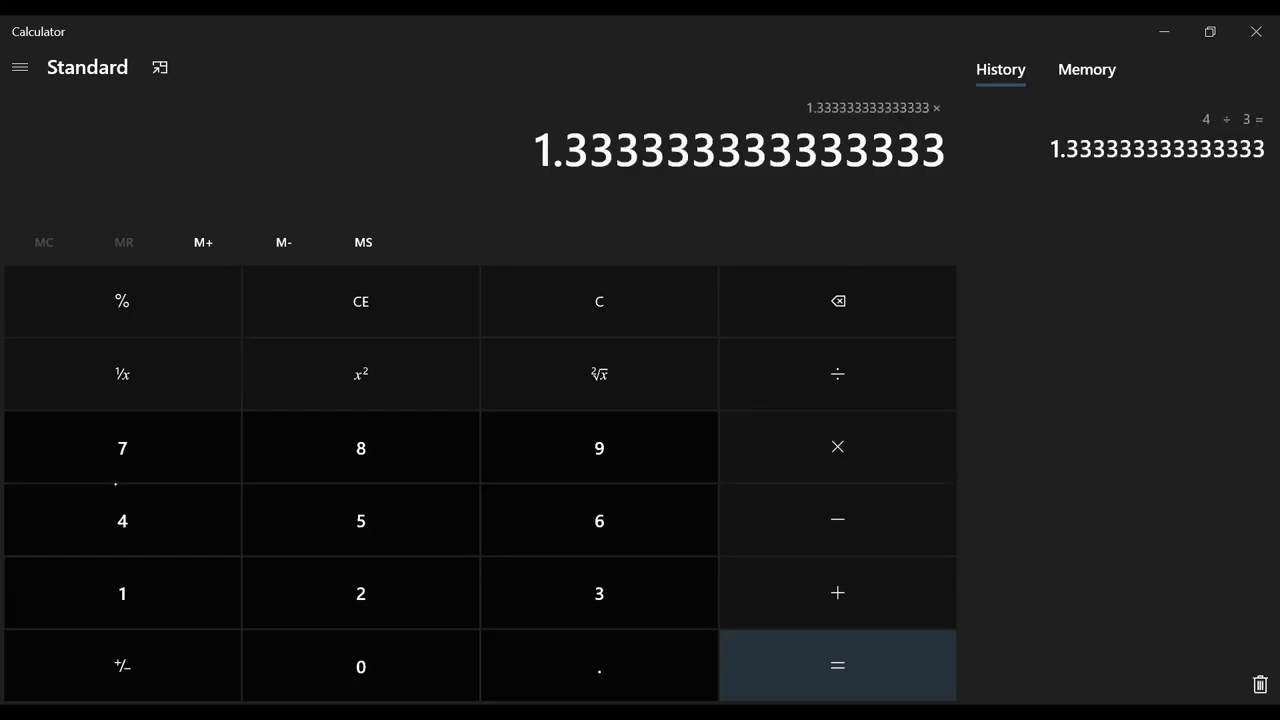
{"action": "left_click", "coordinate": [600, 592]}
{"action": "type", "text": "3.14159"}
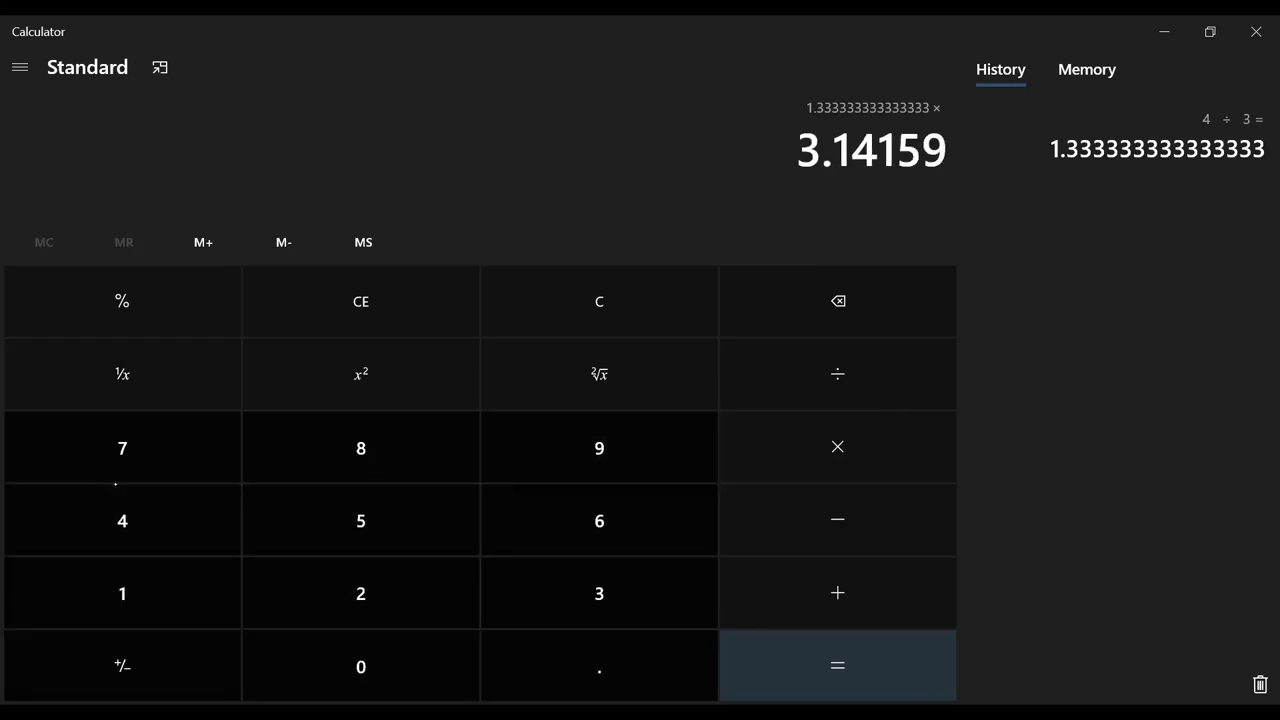
{"action": "left_click", "coordinate": [836, 664]}
{"action": "type", "text": "1"}
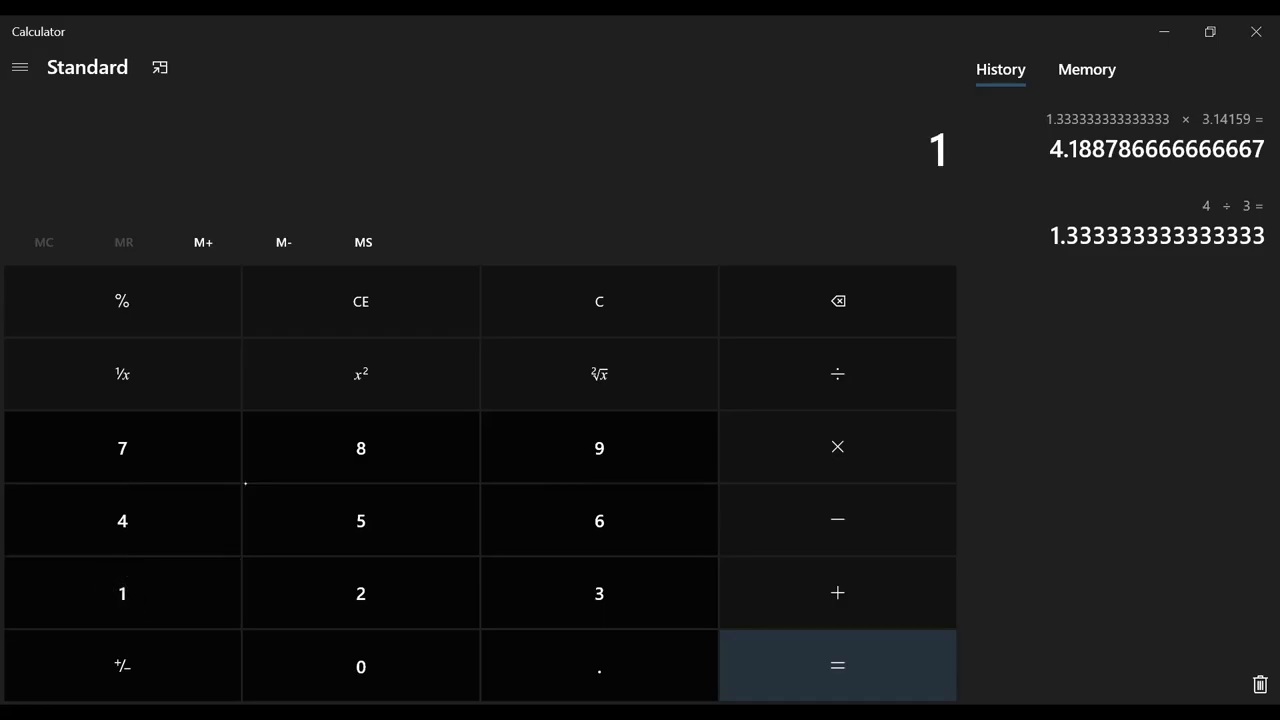
- Multiply by 4.1887866666666, mistakenly giving 0 × 4.1887866666666 = 0
{"action": "left_click", "coordinate": [836, 448]}
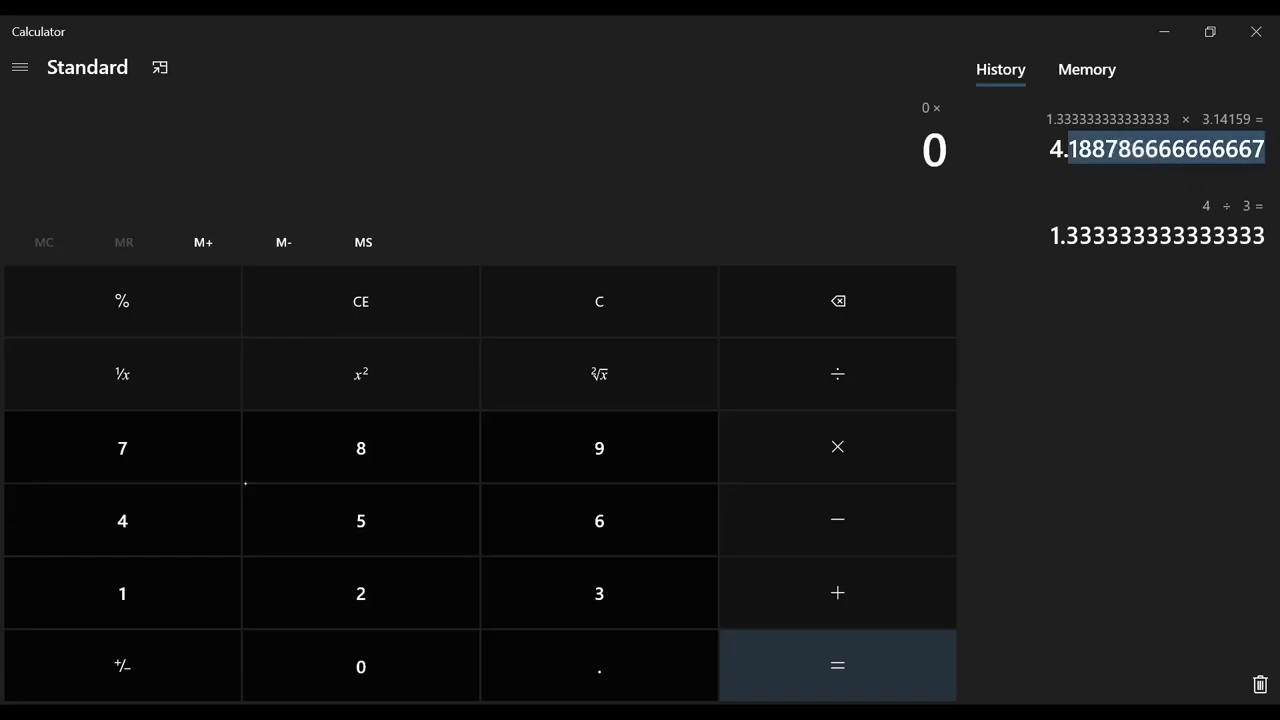
{"action": "left_click", "coordinate": [598, 668]}
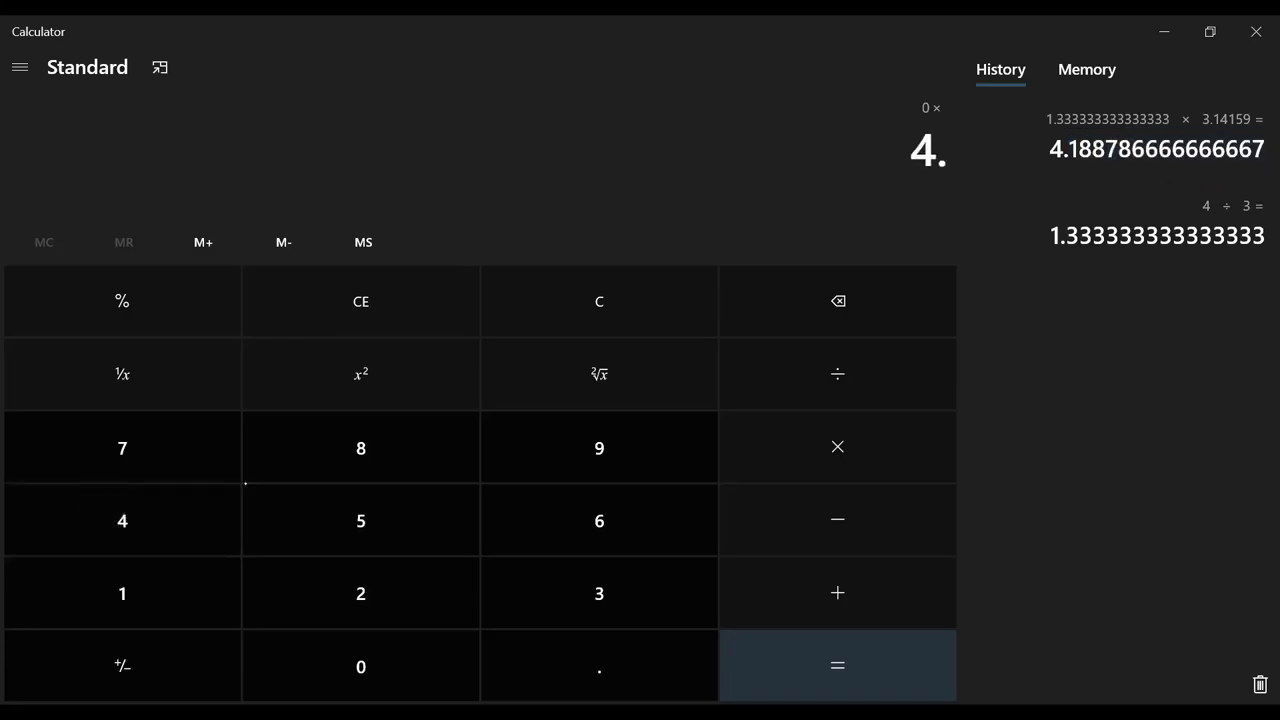
{"action": "left_click", "coordinate": [360, 448]}
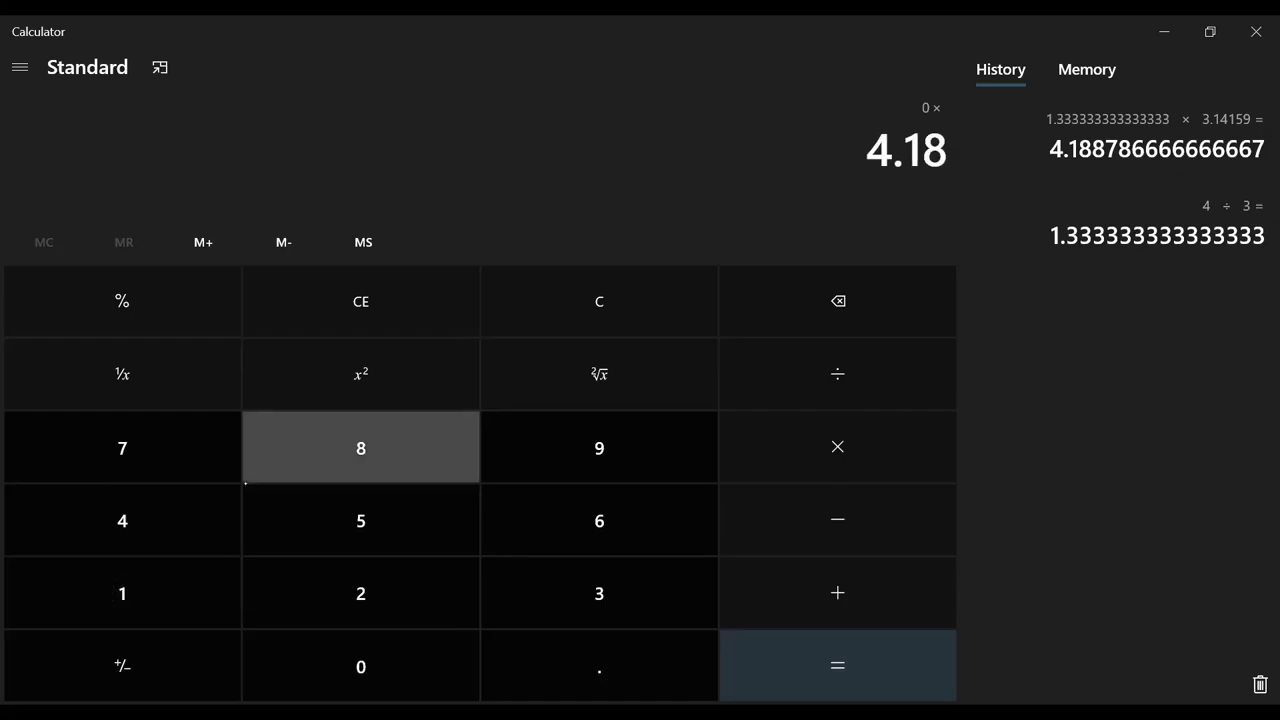
{"action": "left_click", "coordinate": [360, 448]}
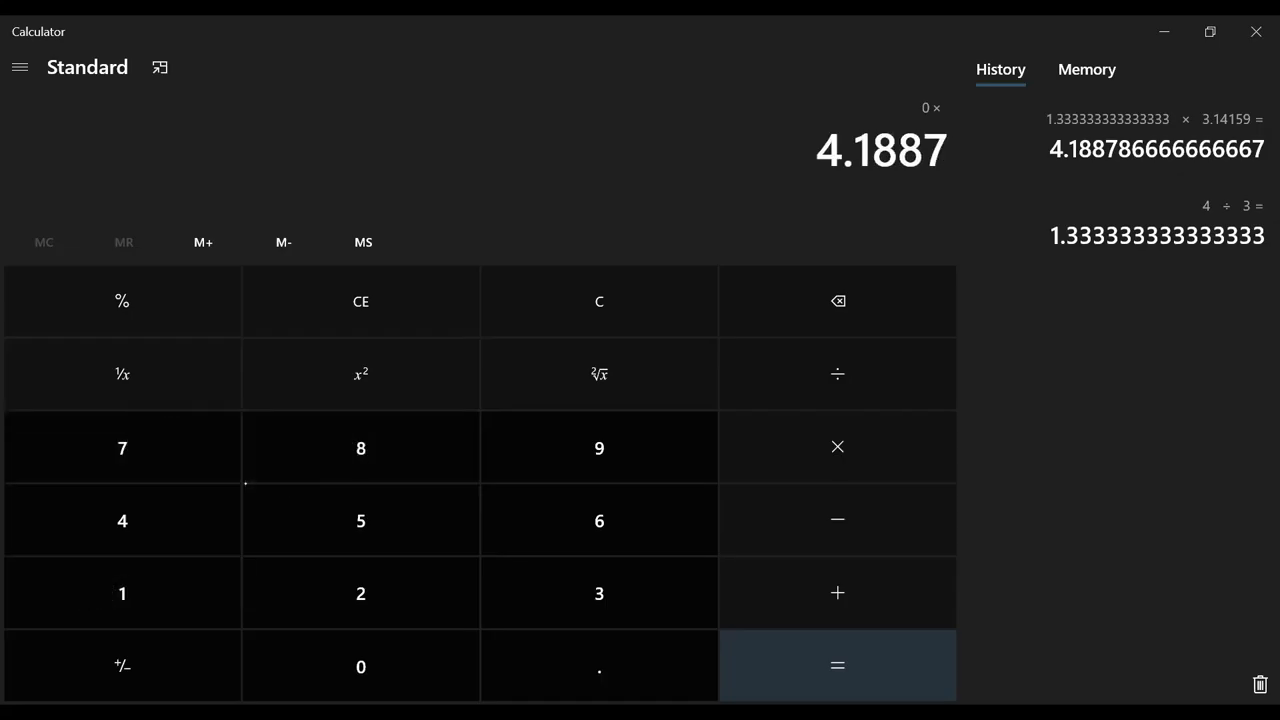
{"action": "left_click", "coordinate": [600, 520]}
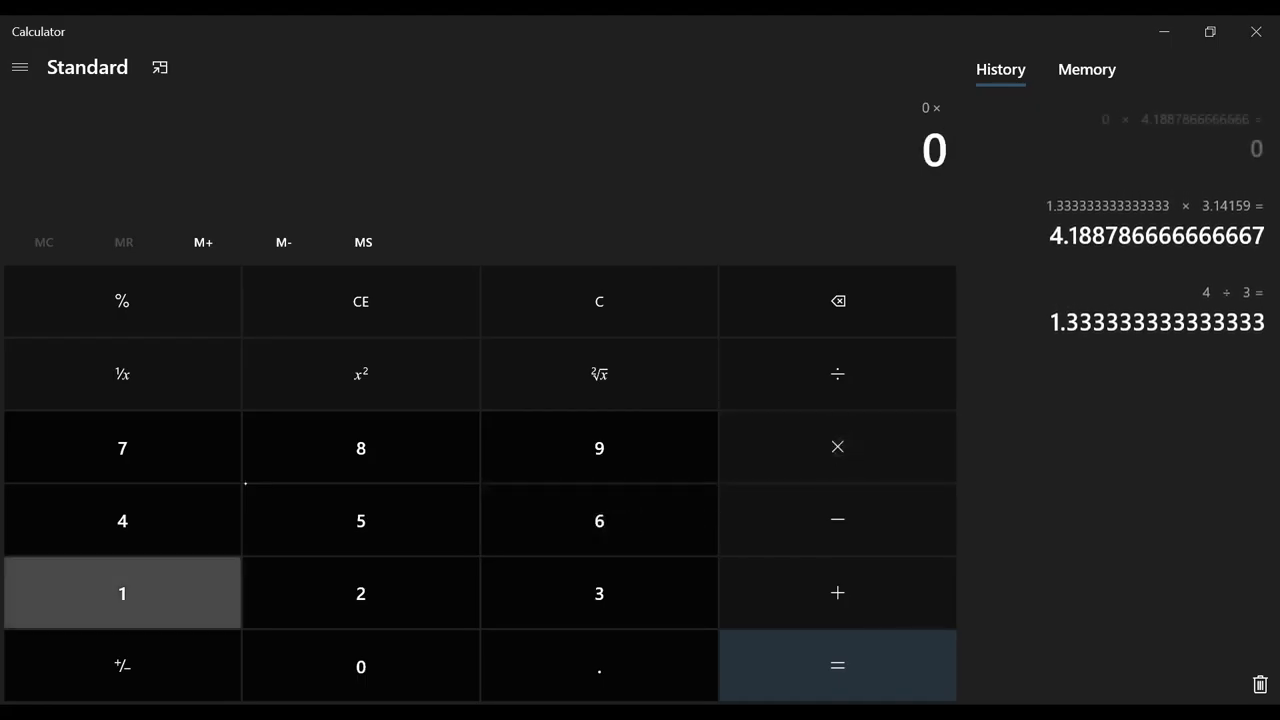
- Multiply the running zero by 13.5 repeatedly, leaving three 0 × 13.5 = 0 results
{"action": "left_click", "coordinate": [122, 592]}
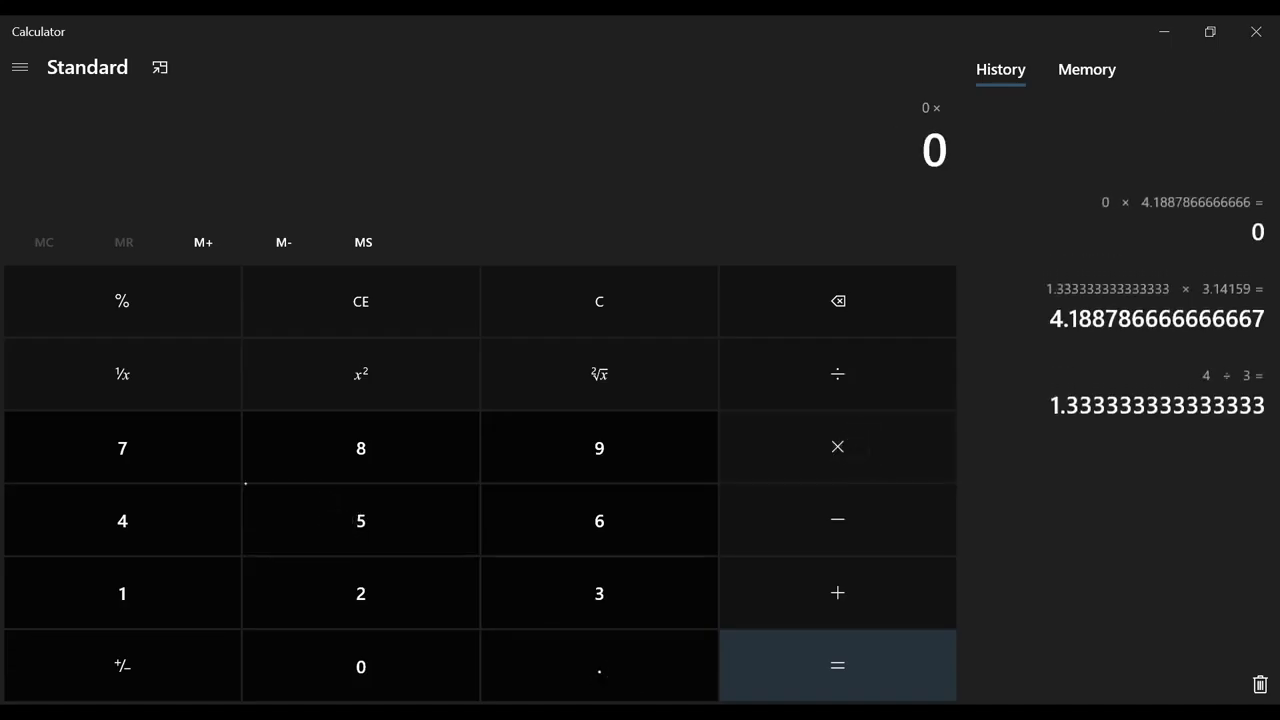
{"action": "left_click", "coordinate": [600, 666]}
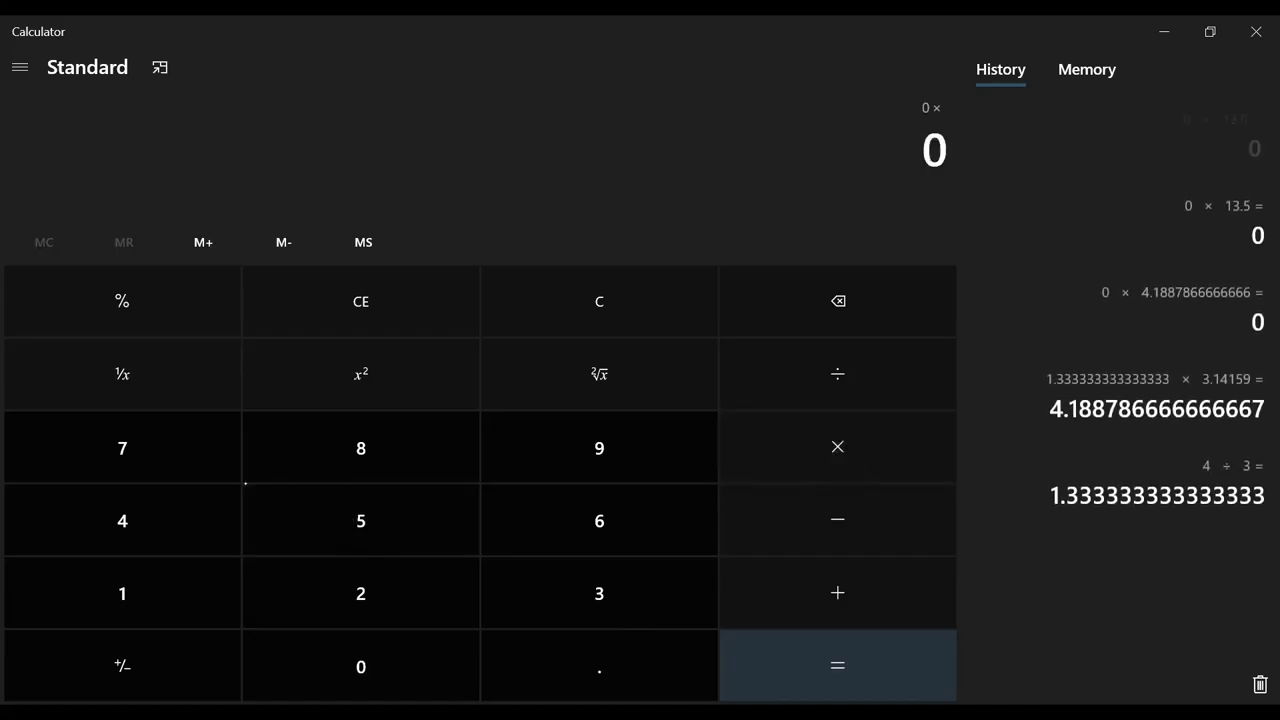
{"action": "left_click", "coordinate": [1220, 136]}
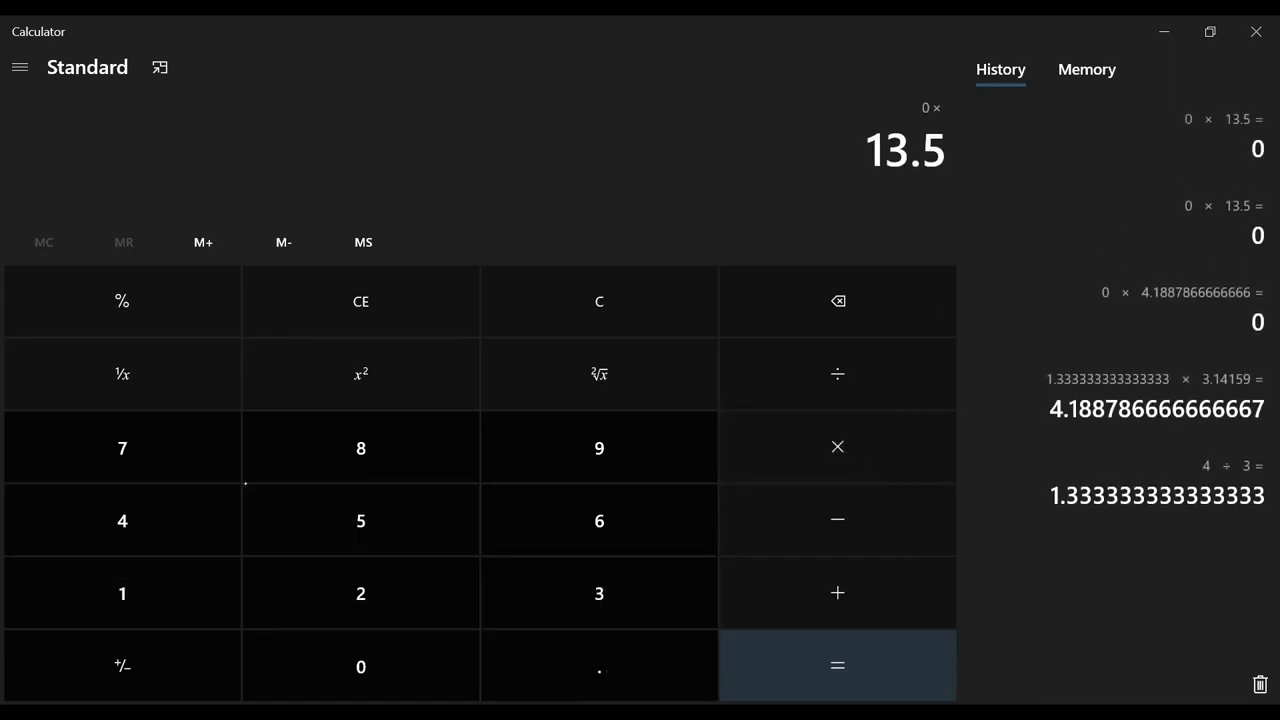
{"action": "left_click", "coordinate": [836, 664]}
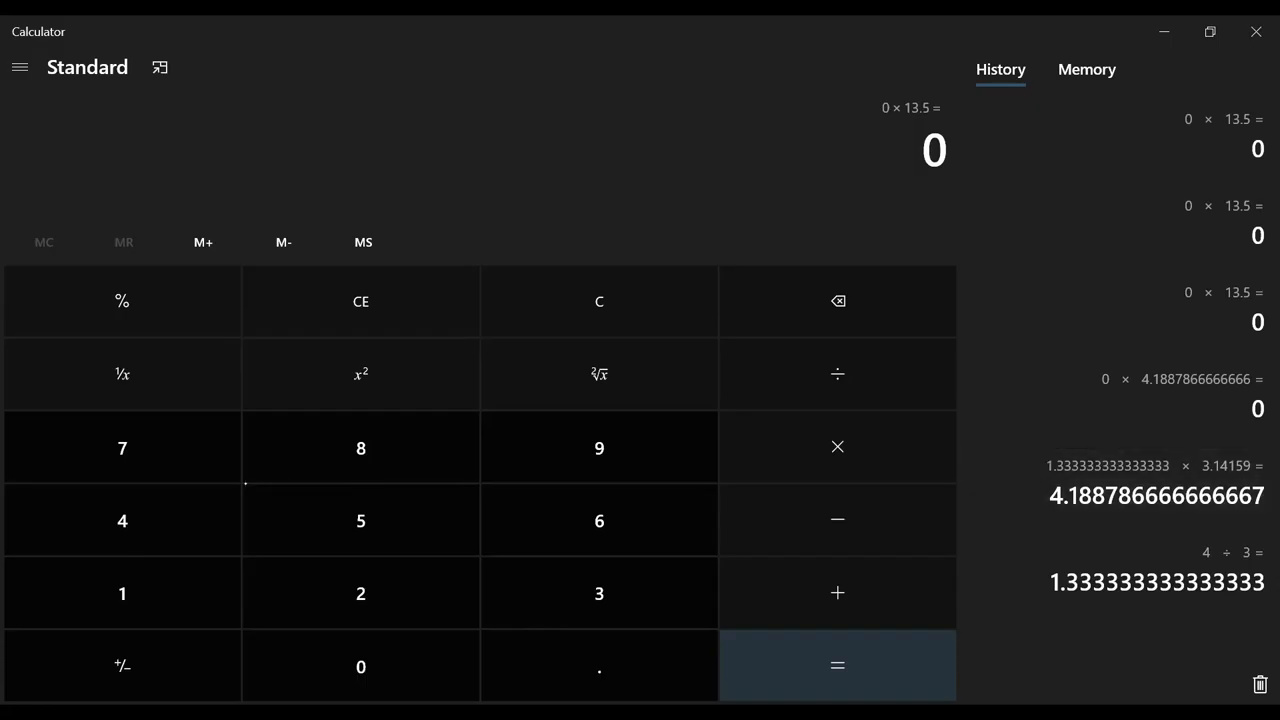
- Clear and cube the radius: 13.5 × 13.5 = 182.25, then × 13.5 = 2,460.375
{"action": "left_click", "coordinate": [122, 592]}
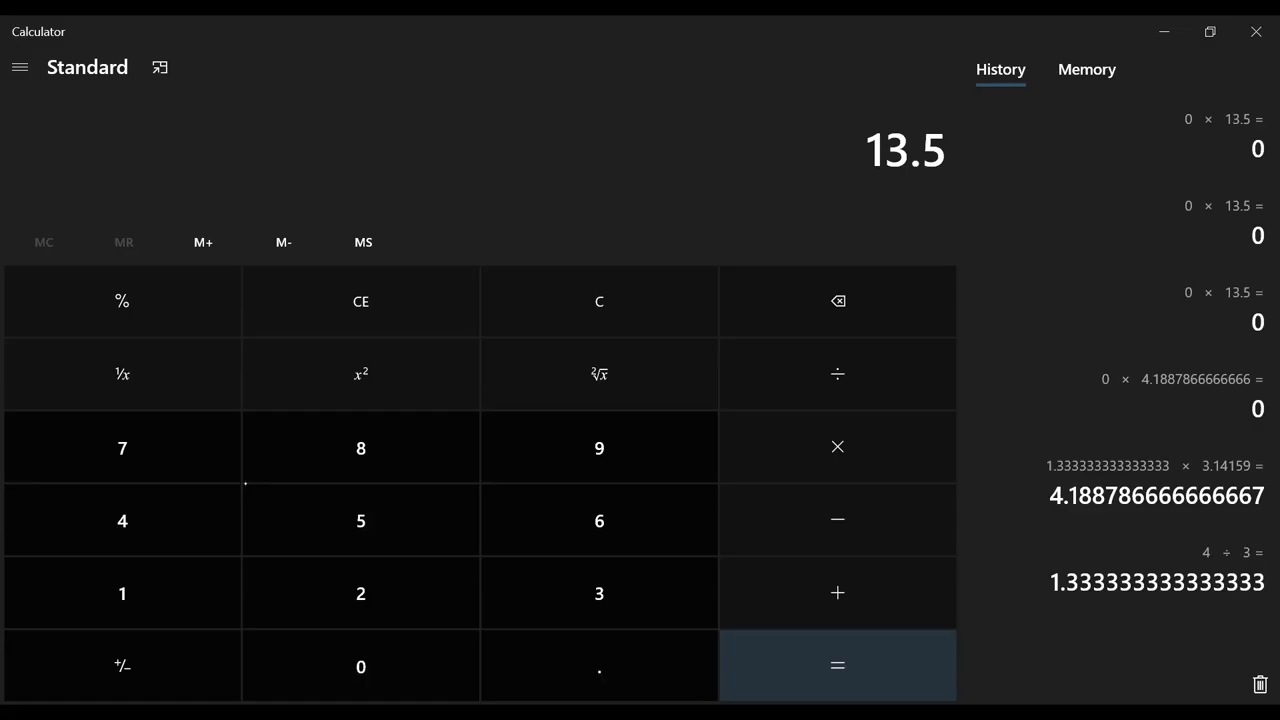
{"action": "left_click", "coordinate": [600, 666]}
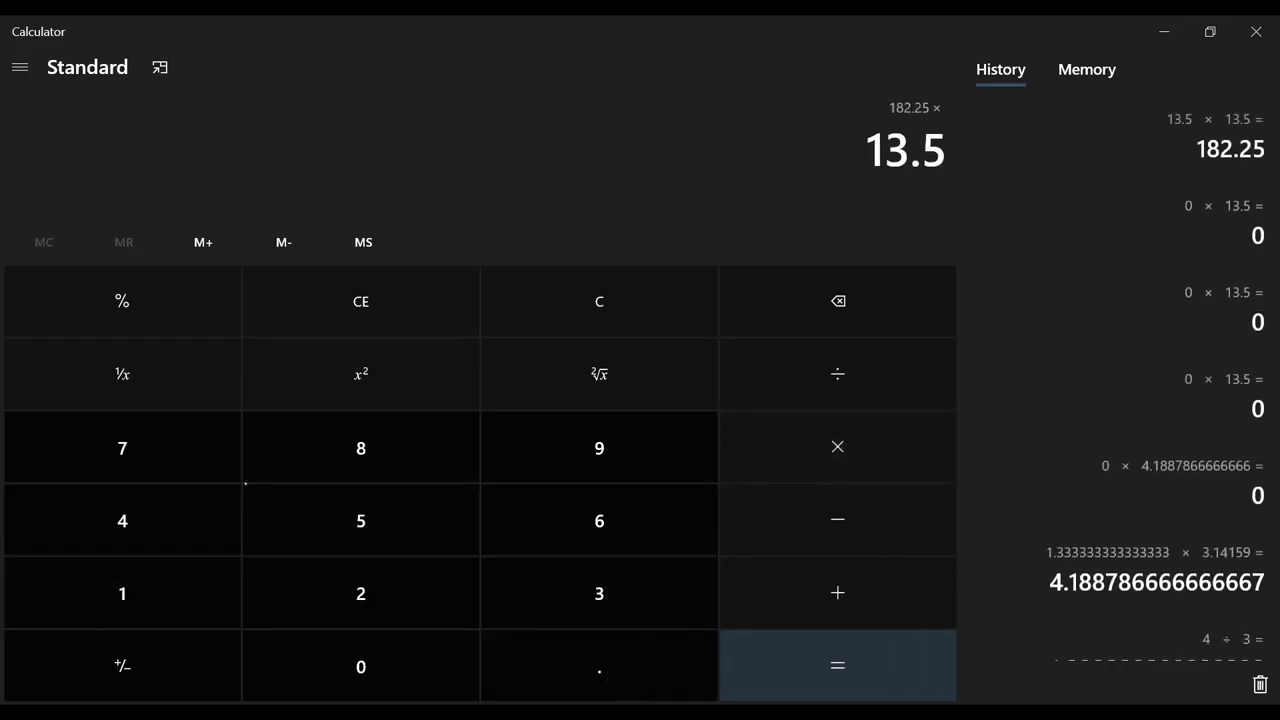
{"action": "left_click", "coordinate": [836, 666]}
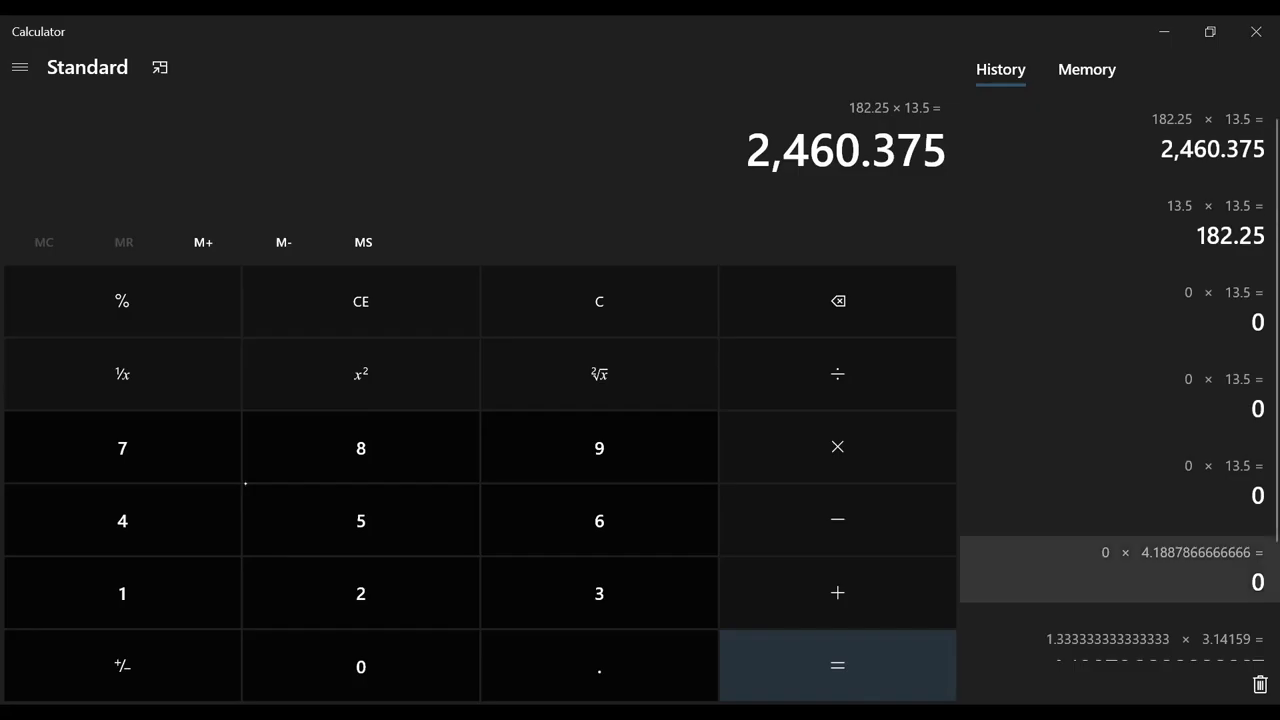
- Multiply 2,460.375 by 4.1887866666666 to get the volume 10,305.98599499984
{"action": "left_click", "coordinate": [836, 448]}
{"action": "type", "text": "4"}
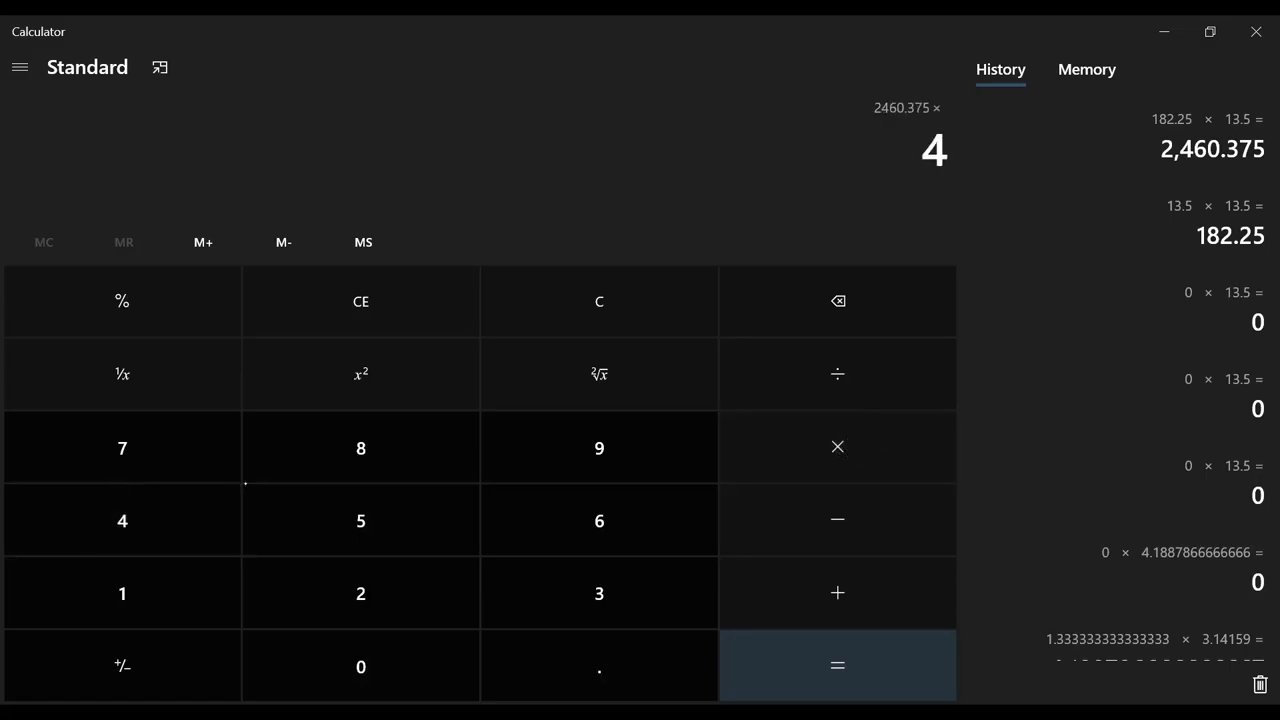
{"action": "left_click", "coordinate": [360, 448]}
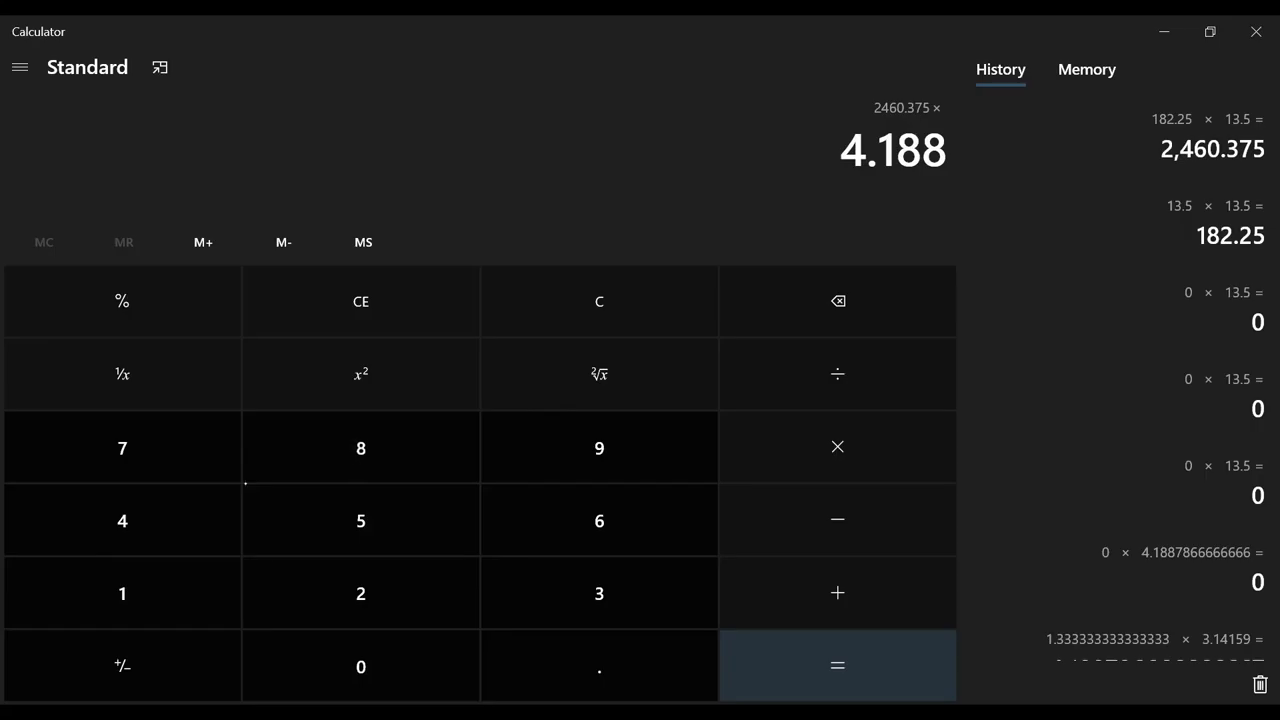
{"action": "left_click", "coordinate": [600, 520]}
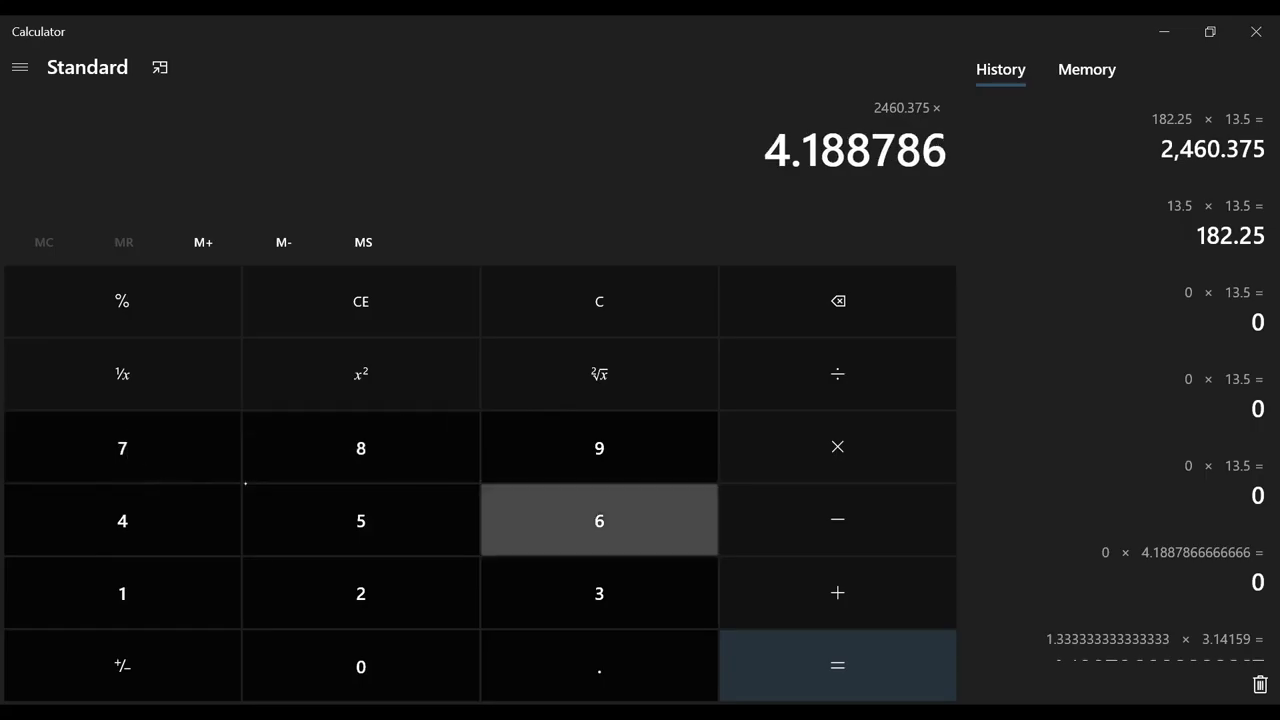
{"action": "left_click", "coordinate": [836, 664]}
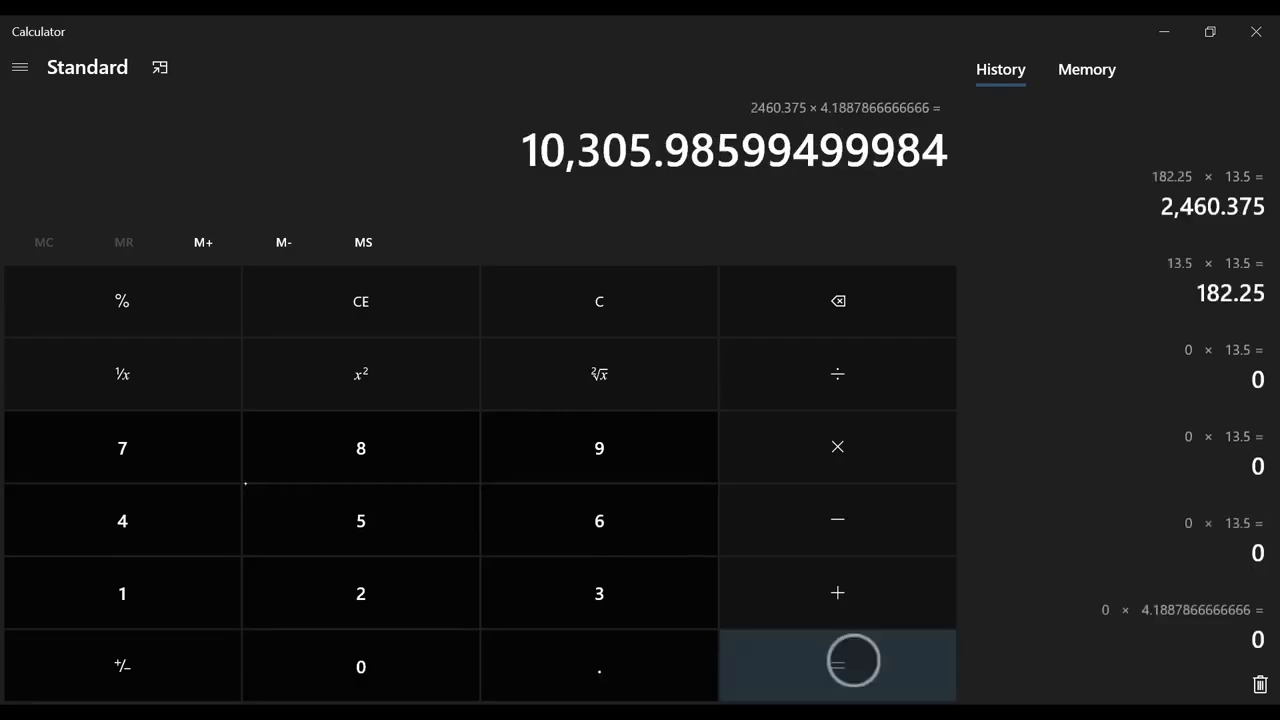
{"action": "left_click", "coordinate": [836, 664]}
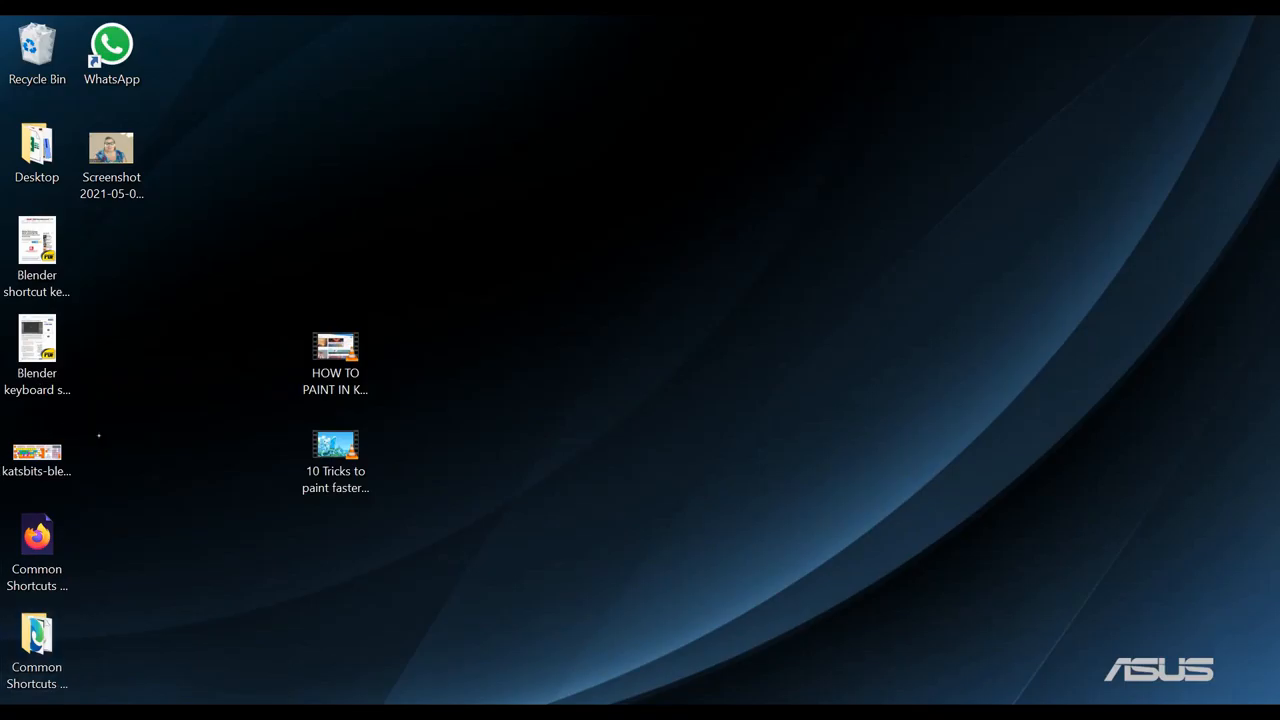
{"action": "mouse_move", "coordinate": [612, 480]}
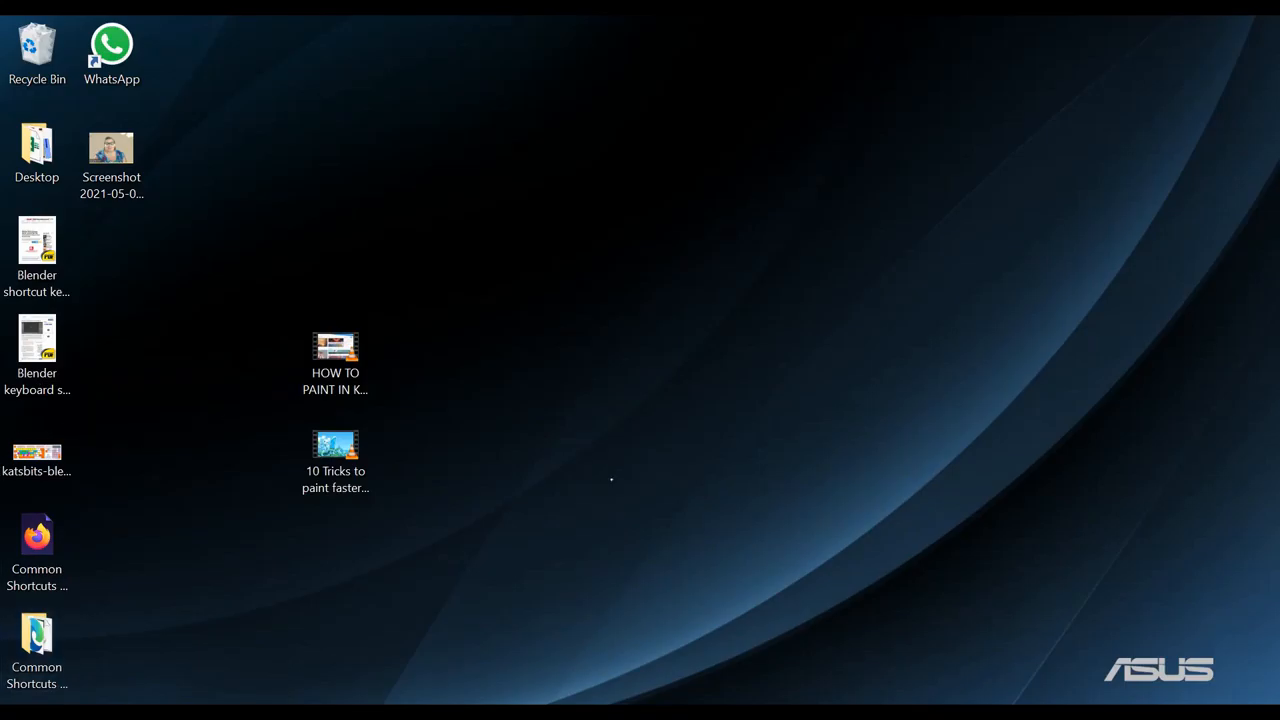
{"action": "mouse_move", "coordinate": [434, 286]}
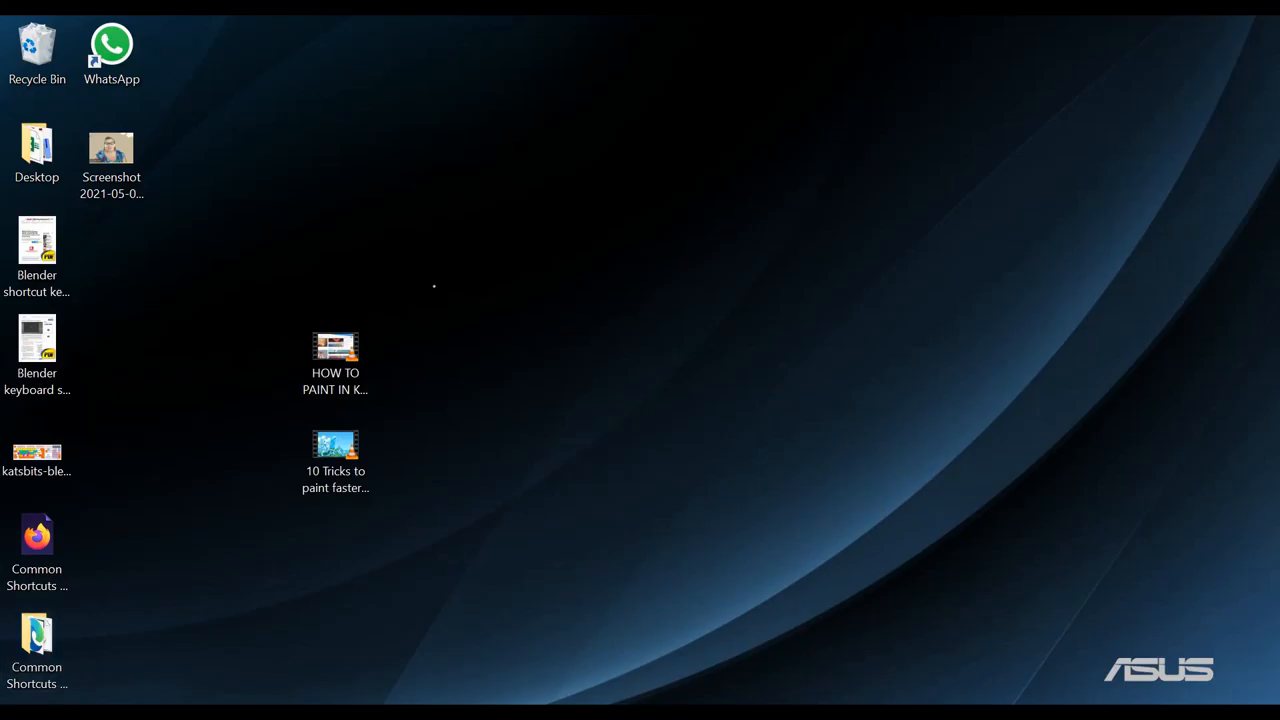
{"action": "mouse_move", "coordinate": [192, 468]}
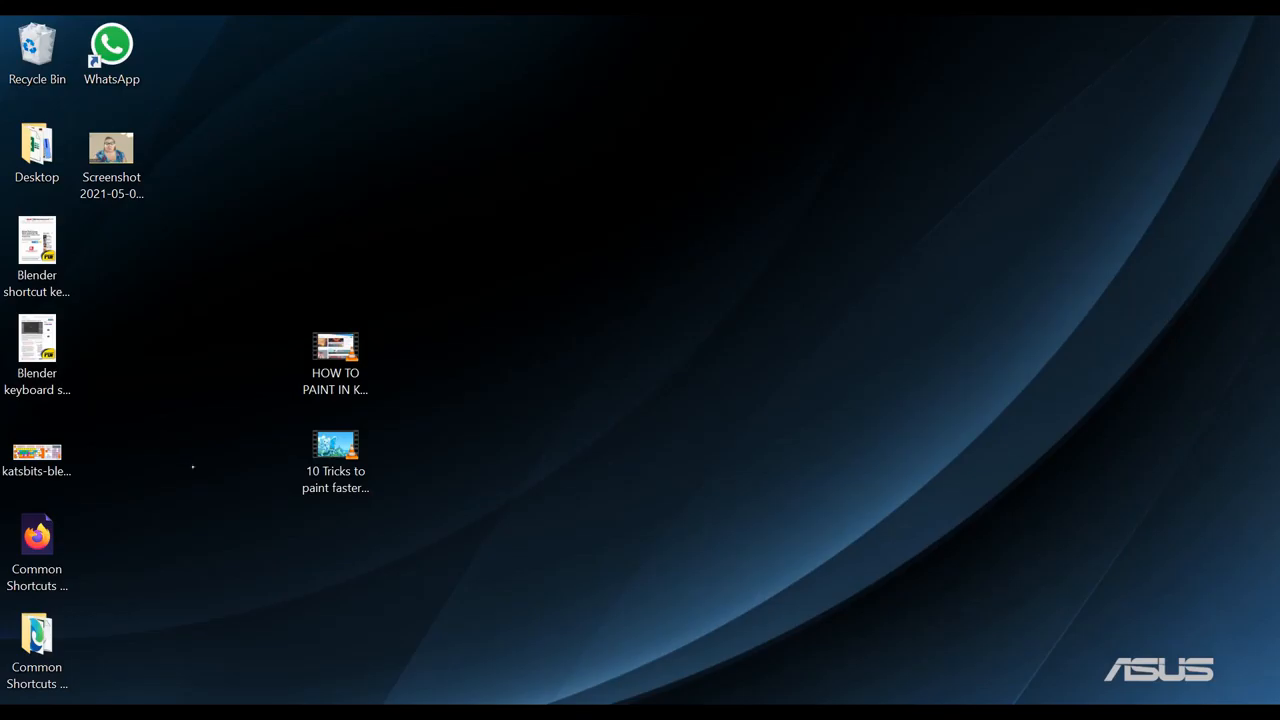